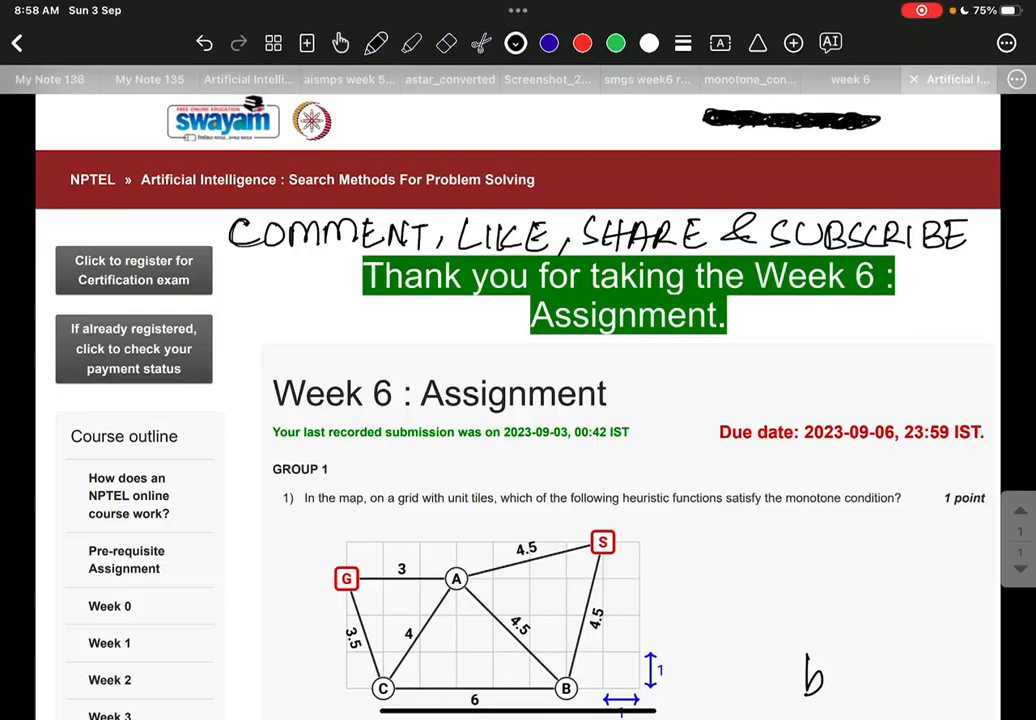
Handwrite "AI SMPS" beside the Week 6 Assignment heading.
scroll("down", 3)
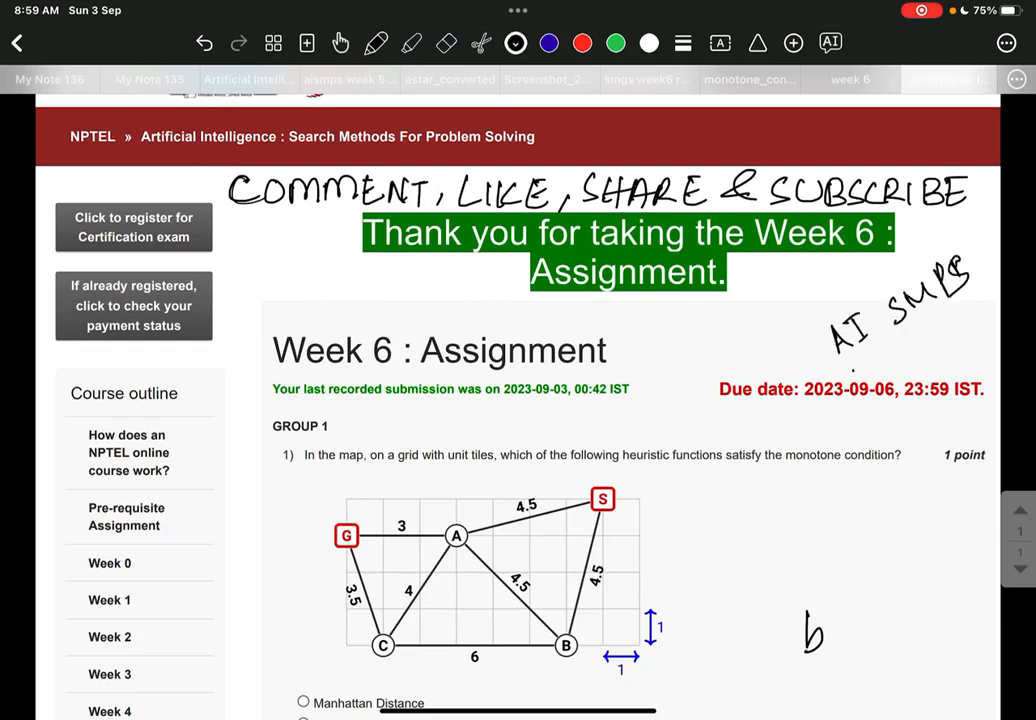
left_click_drag(848, 375, 965, 295)
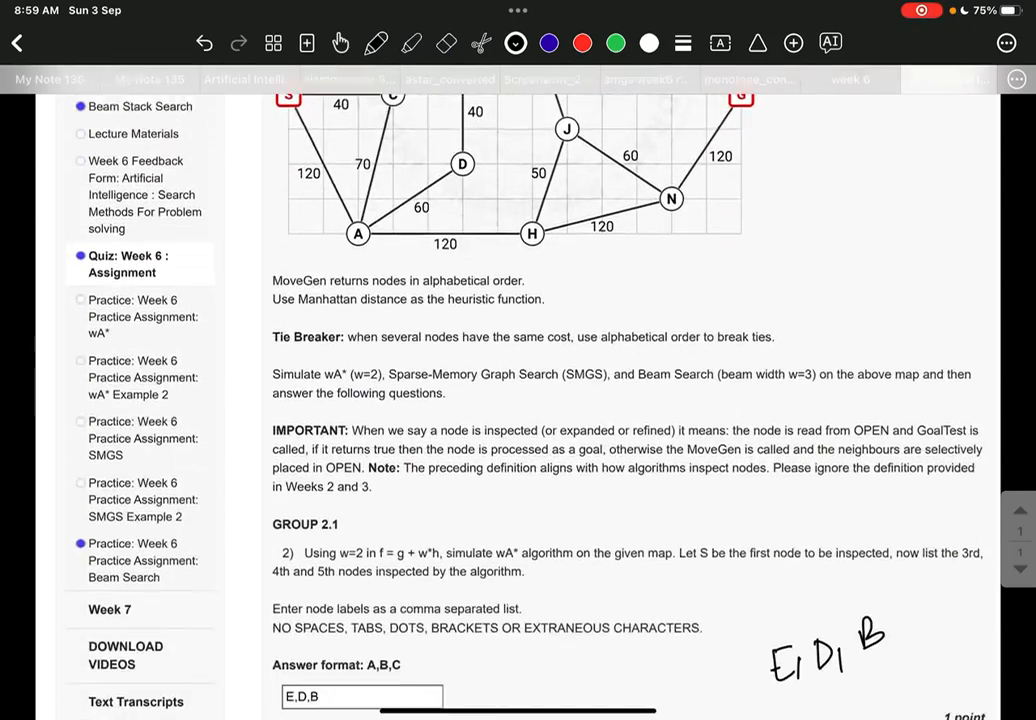
scroll("down", 3)
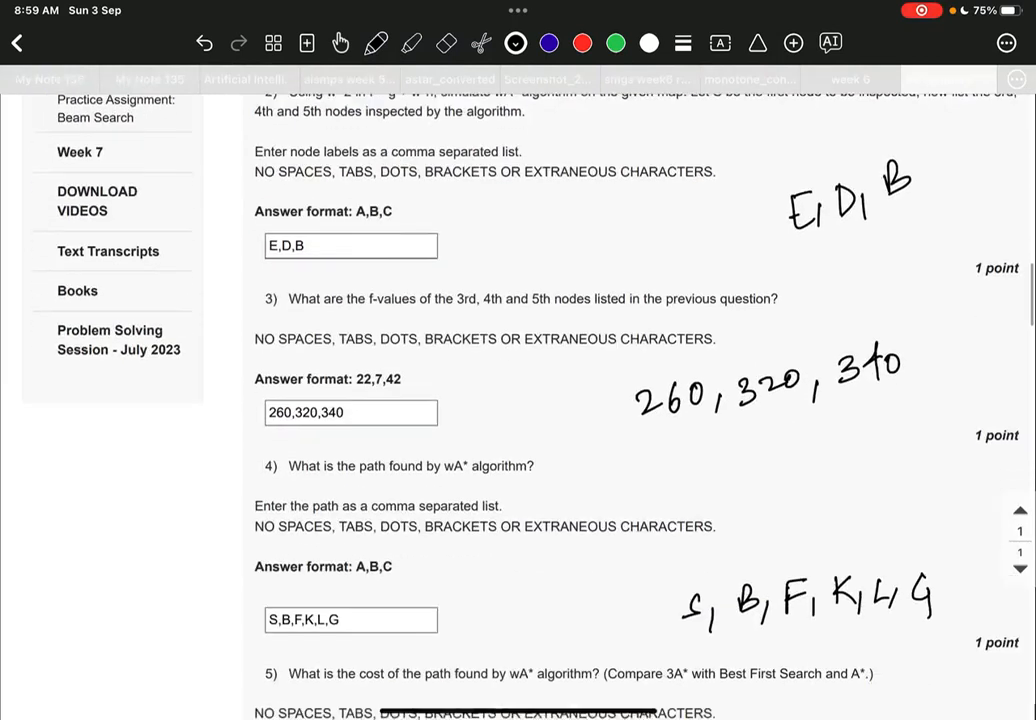
scroll("down", 3)
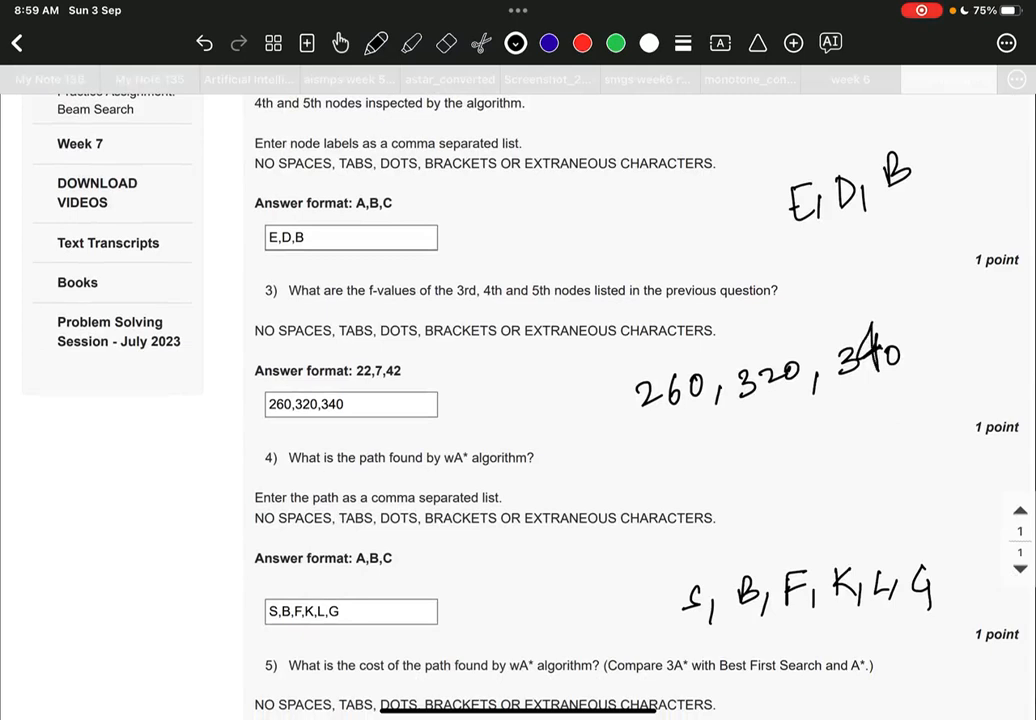
scroll("down", 3)
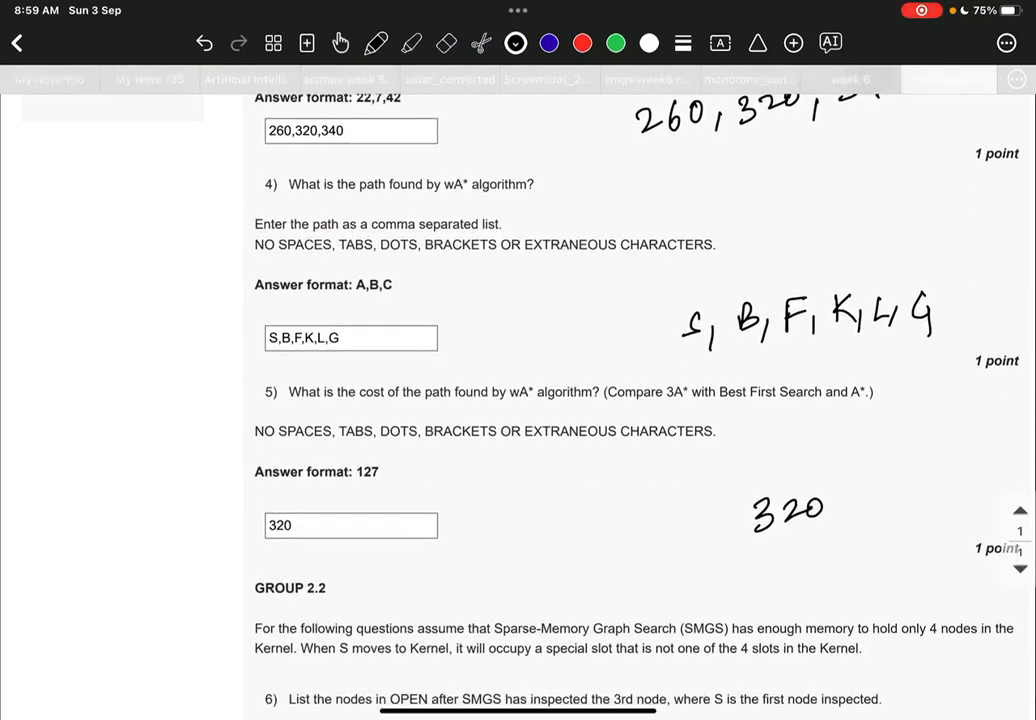
scroll("down", 3)
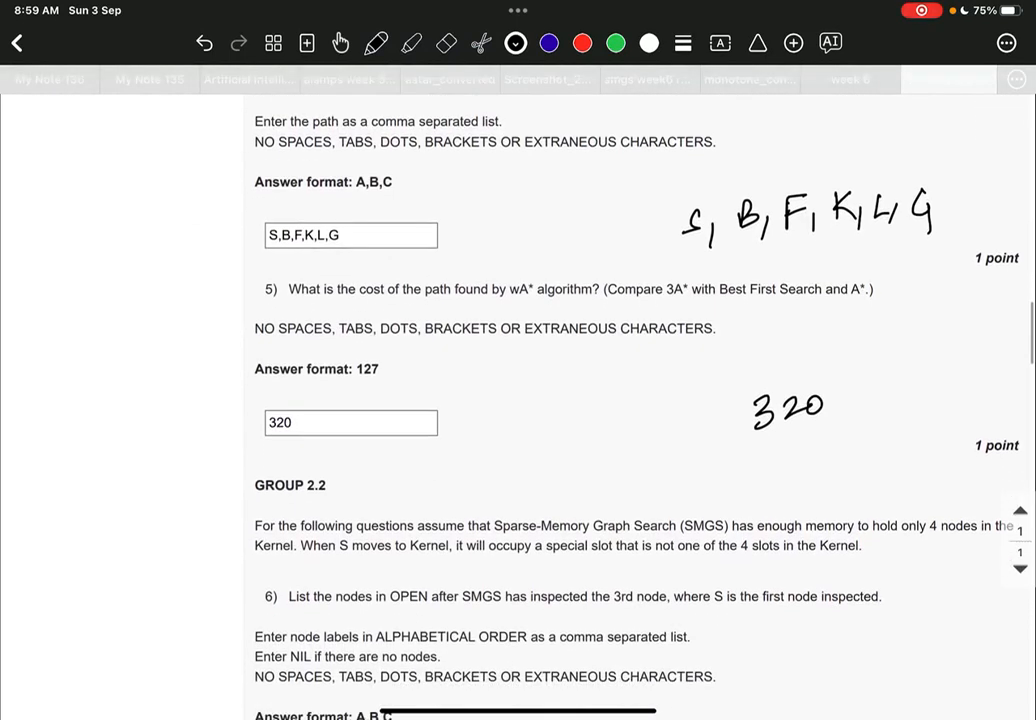
scroll("down", 3)
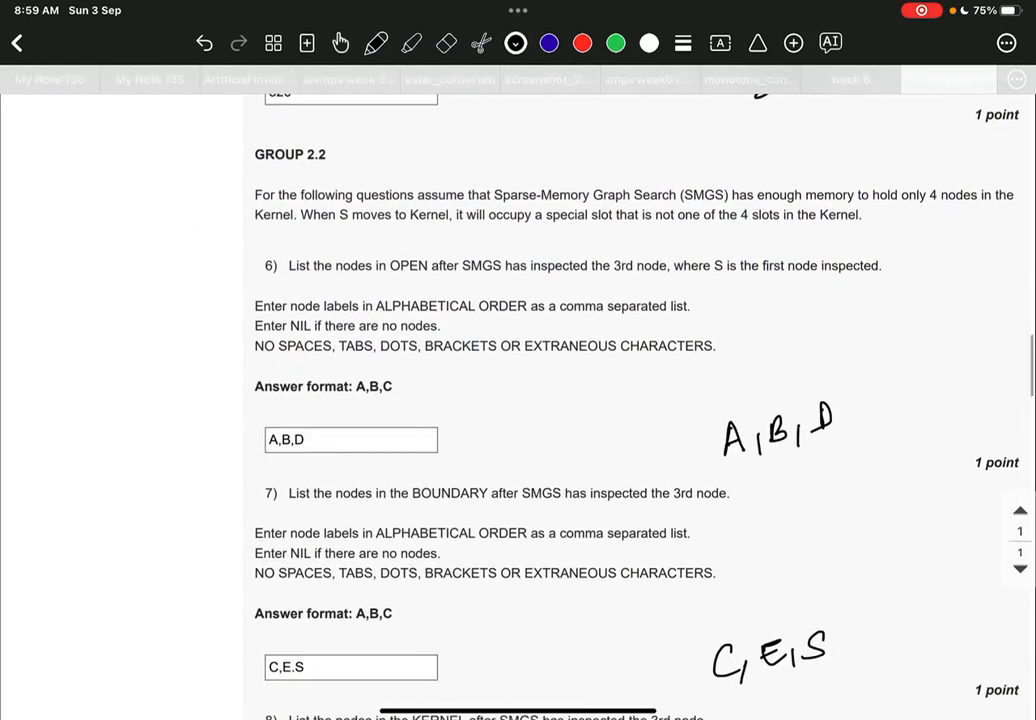
scroll("down", 3)
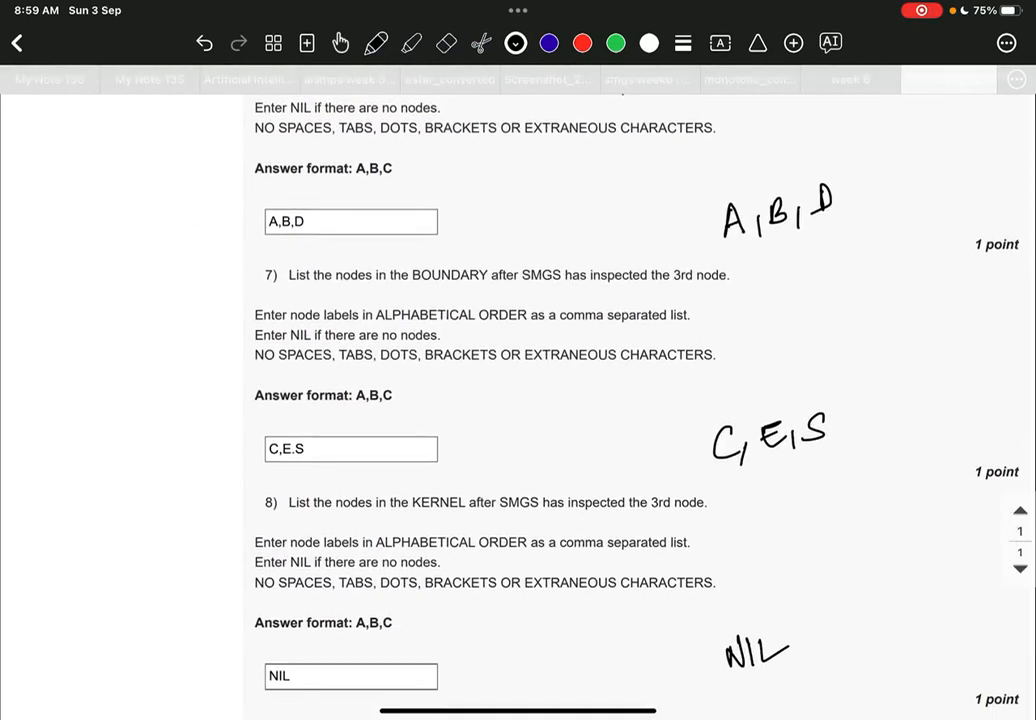
scroll("down", 3)
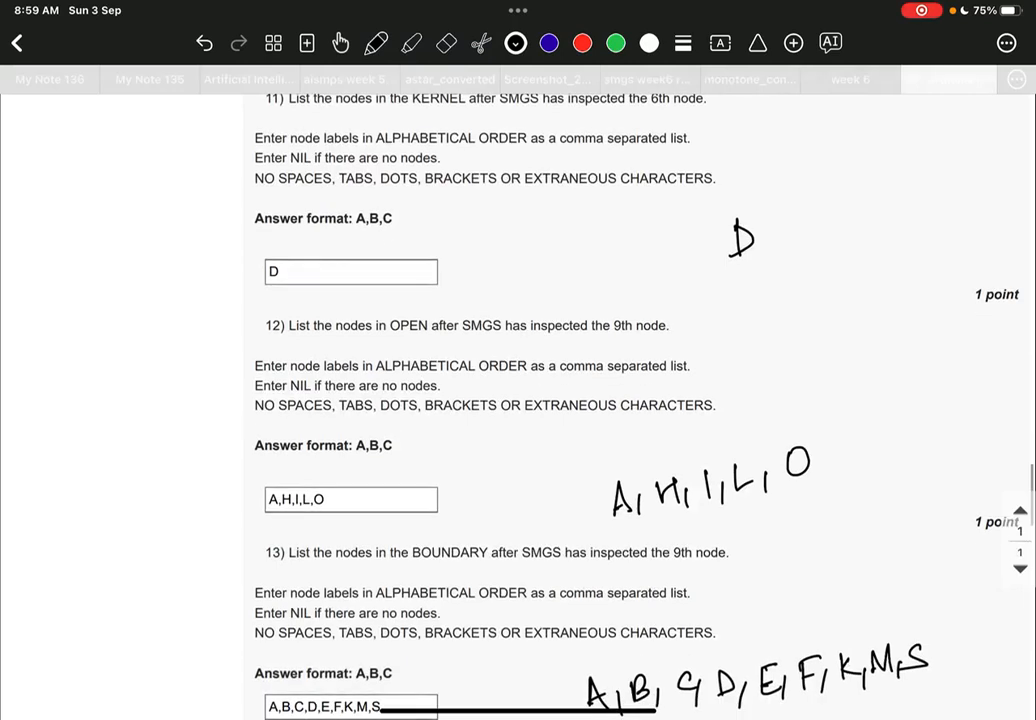
scroll("down", 3)
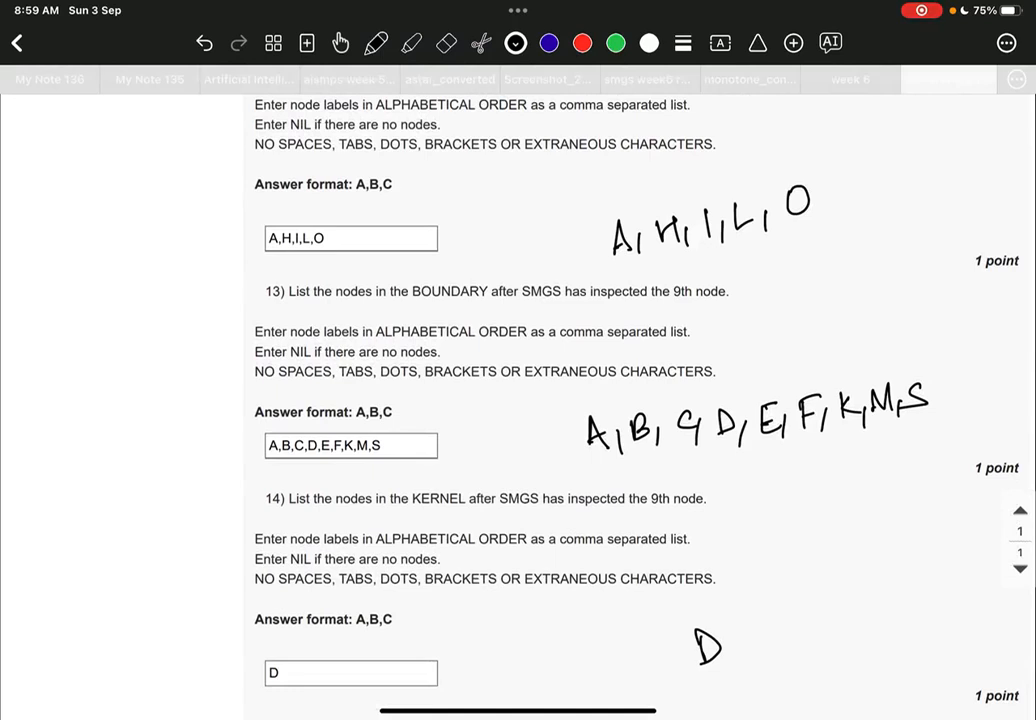
scroll("down", 3)
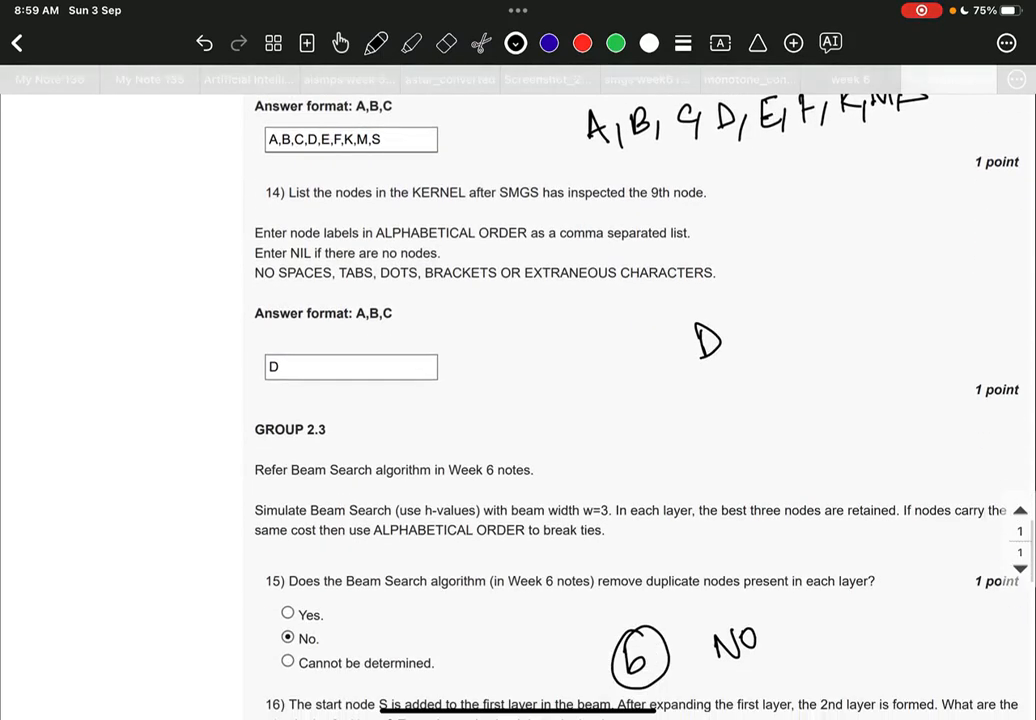
Scroll to question 20 and tick 'SMGS with admissible heuristic' by hand.
scroll("down", 3)
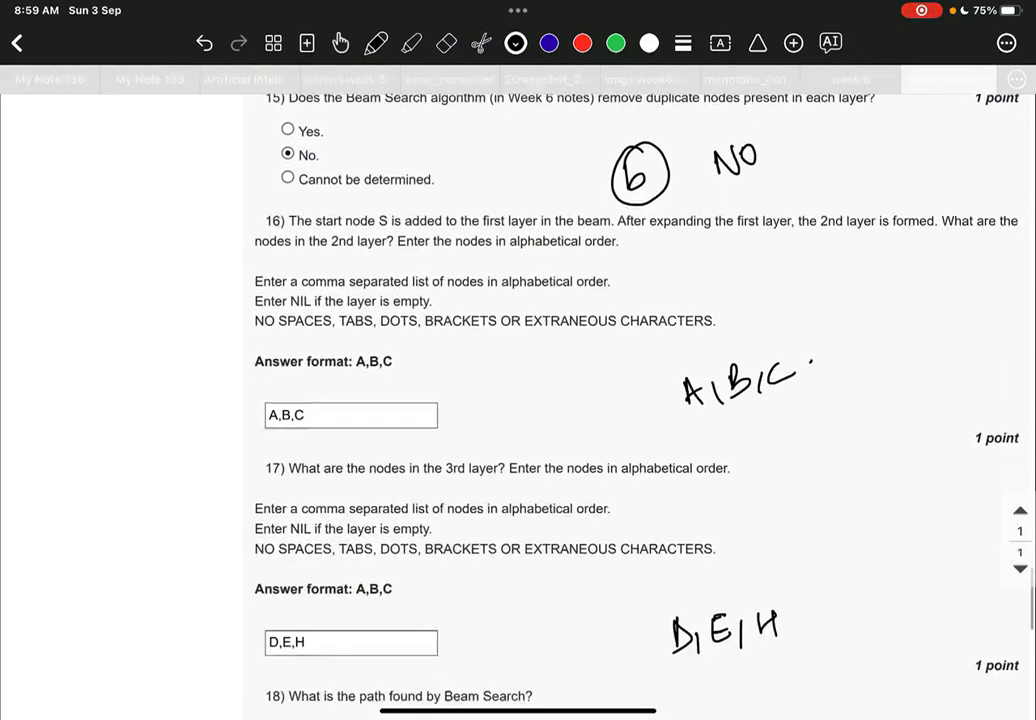
scroll("down", 3)
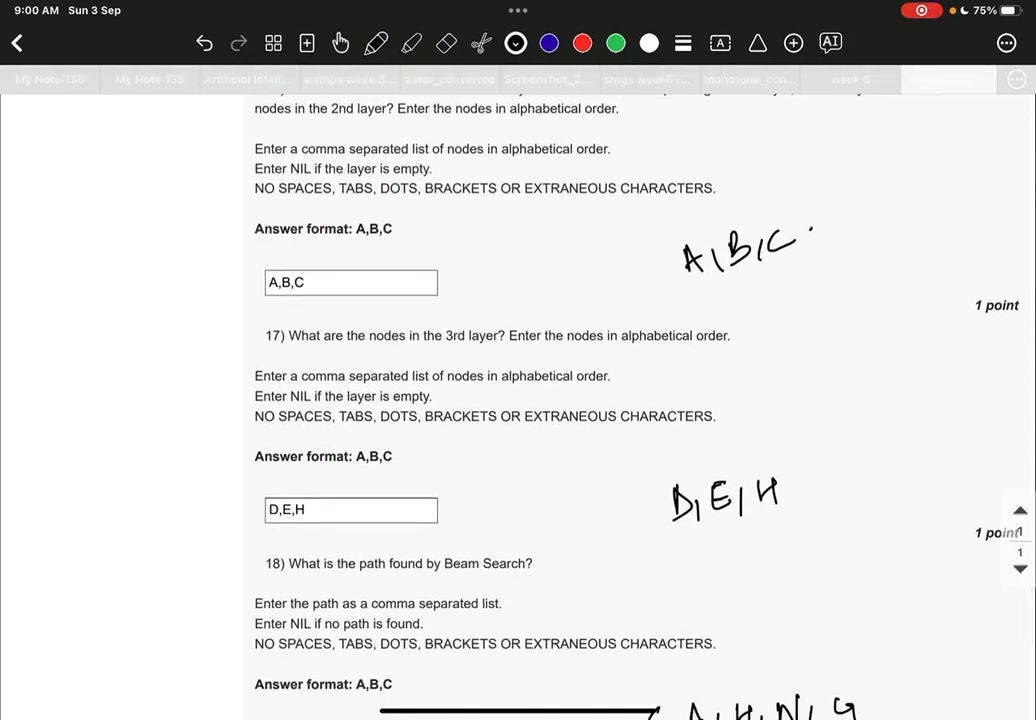
scroll("down", 3)
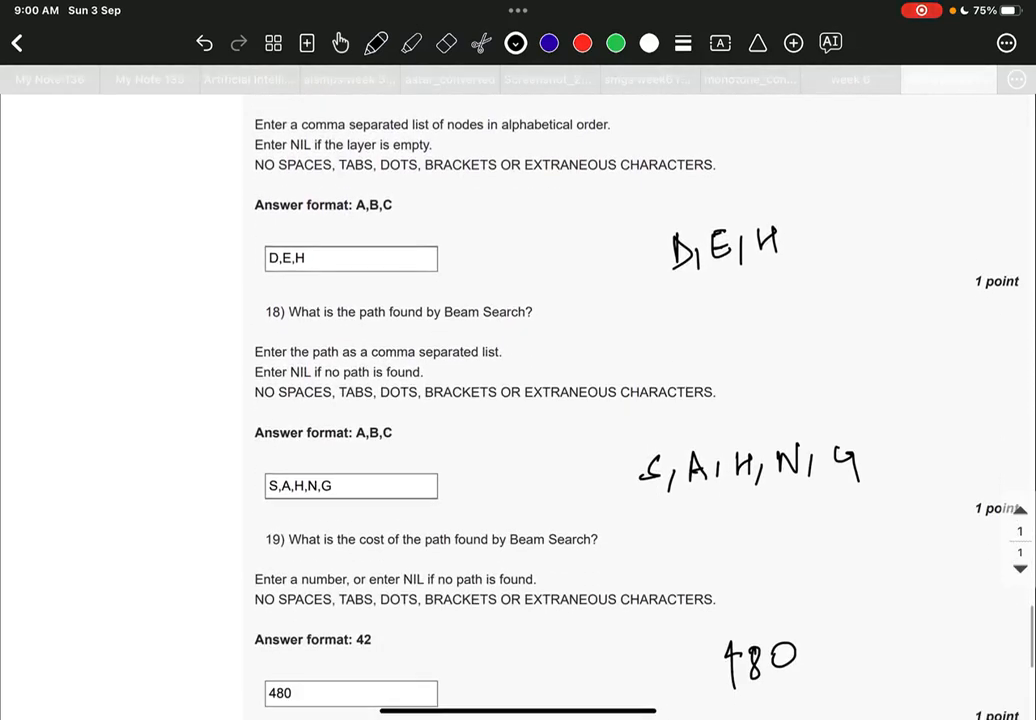
scroll("down", 3)
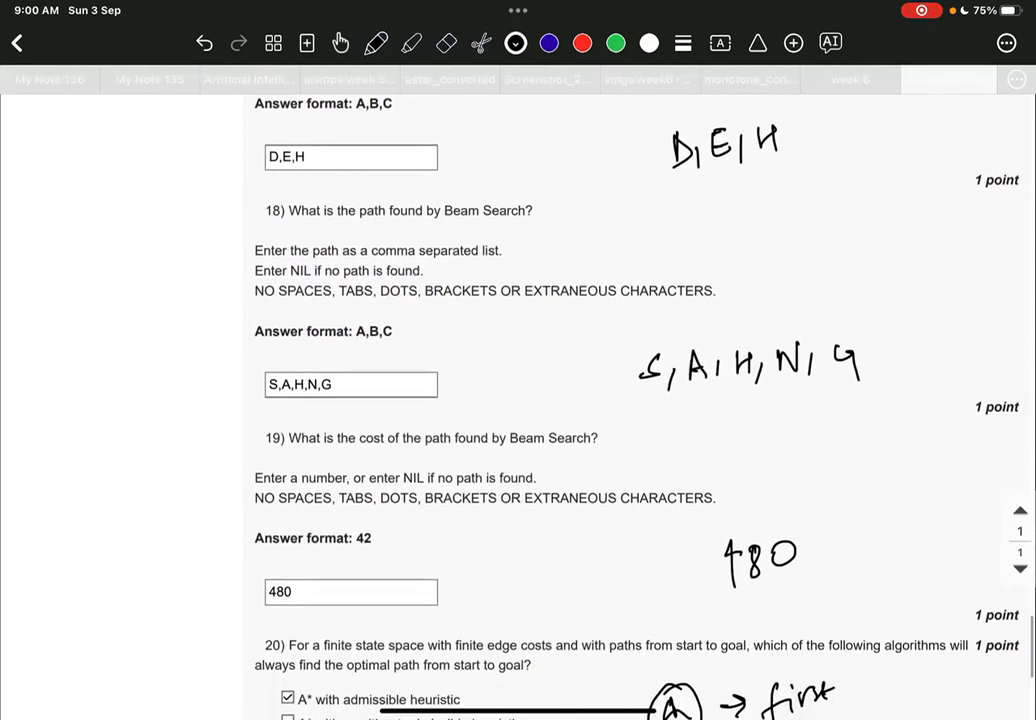
scroll("down", 3)
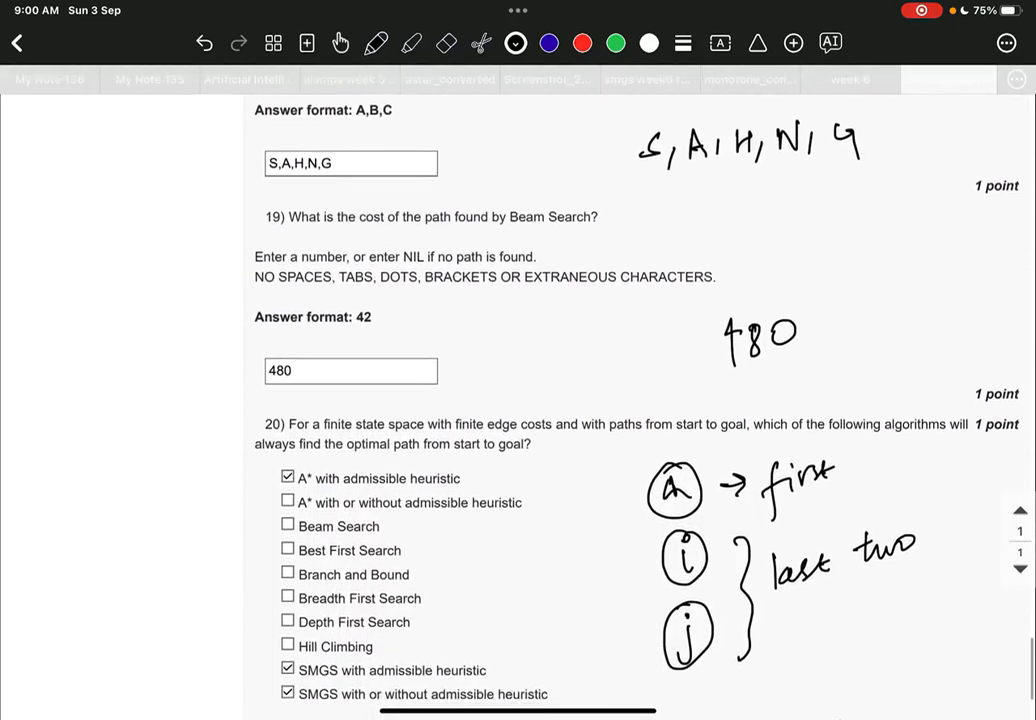
scroll("down", 3)
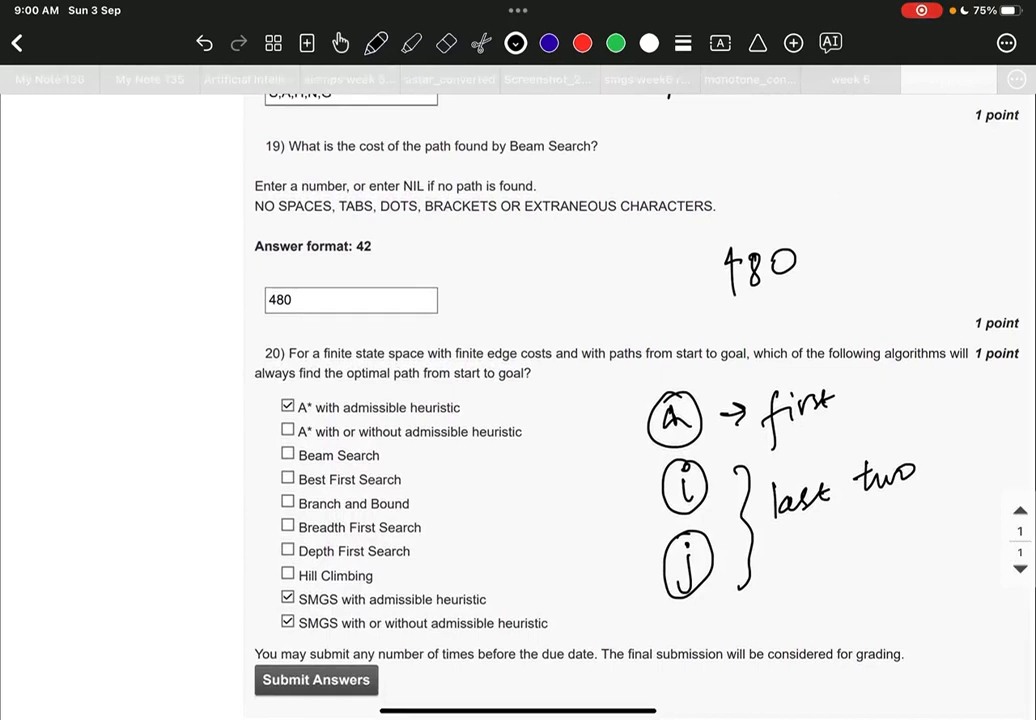
left_click_drag(500, 585, 525, 600)
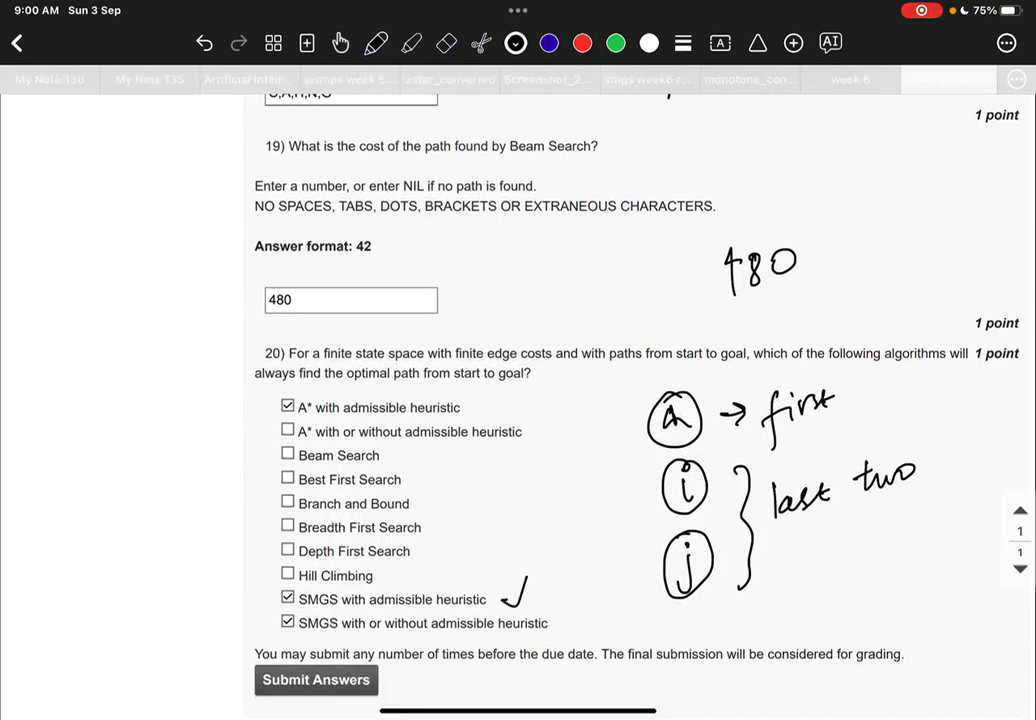